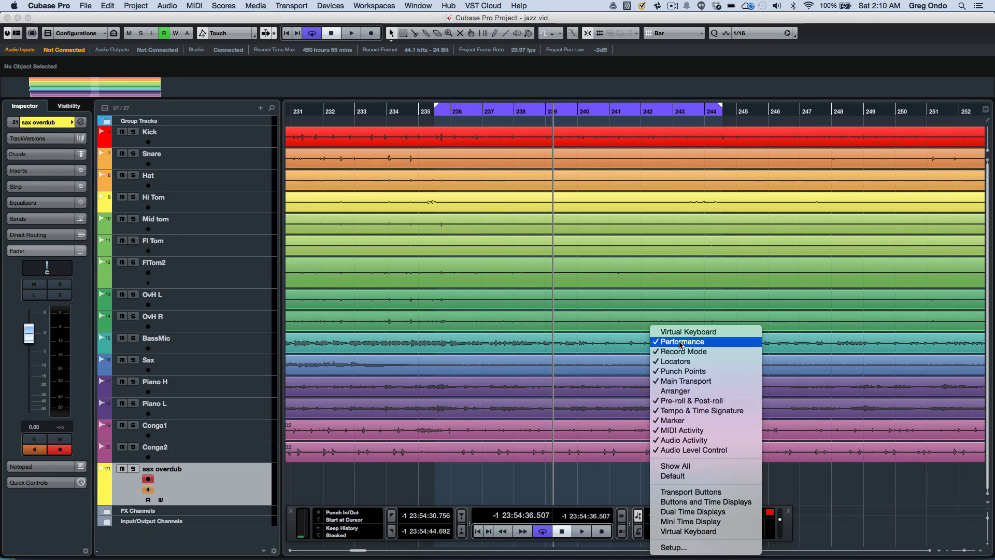
{"action": "mouse_move", "coordinate": [681, 371]}
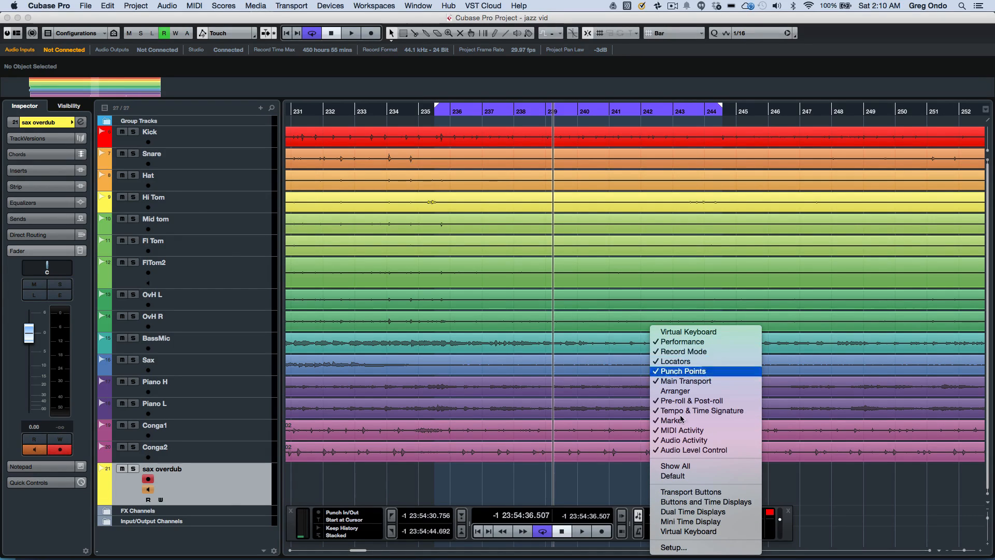
Move MIDI Activity in the transport setup so it sits just above Marker, and confirm
{"action": "left_click", "coordinate": [674, 547]}
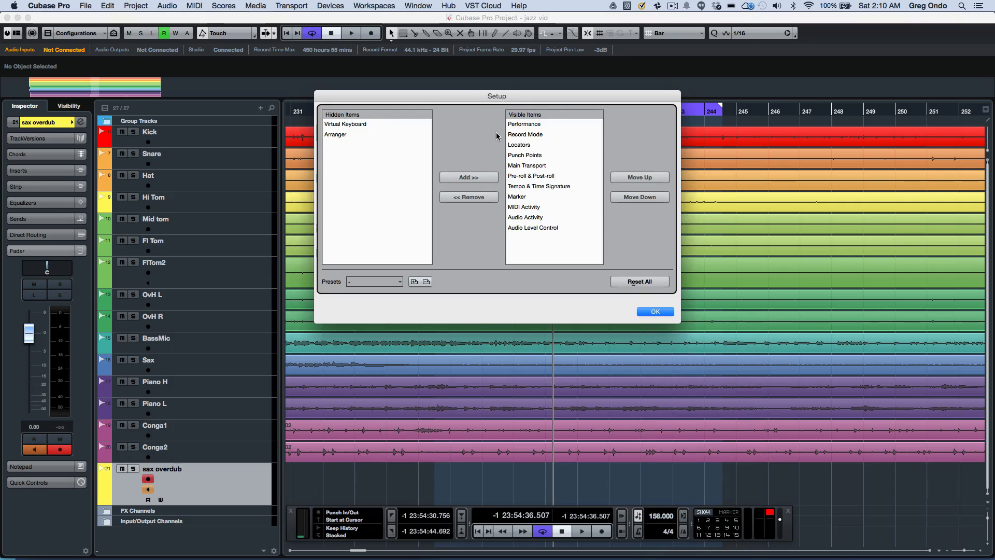
{"action": "left_click", "coordinate": [526, 207]}
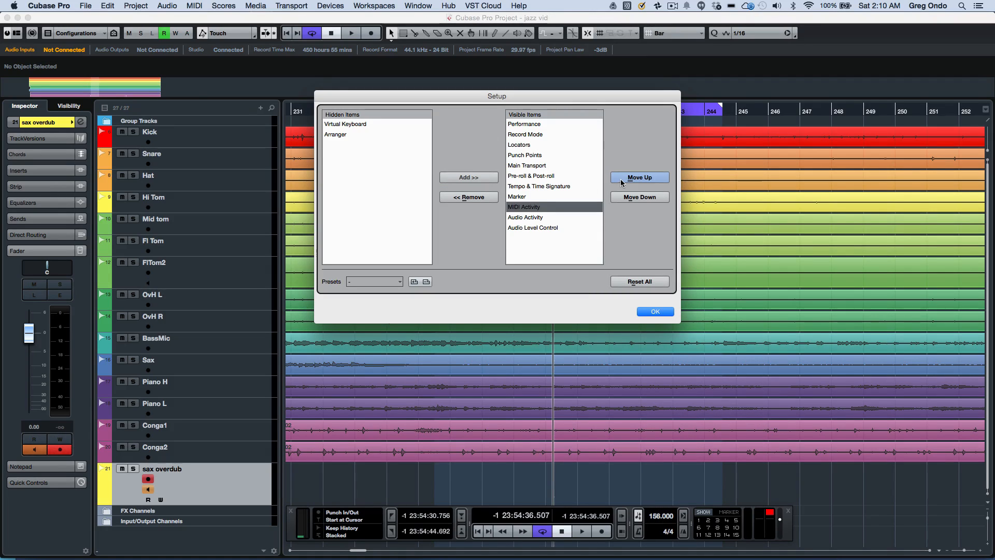
{"action": "left_click", "coordinate": [639, 177]}
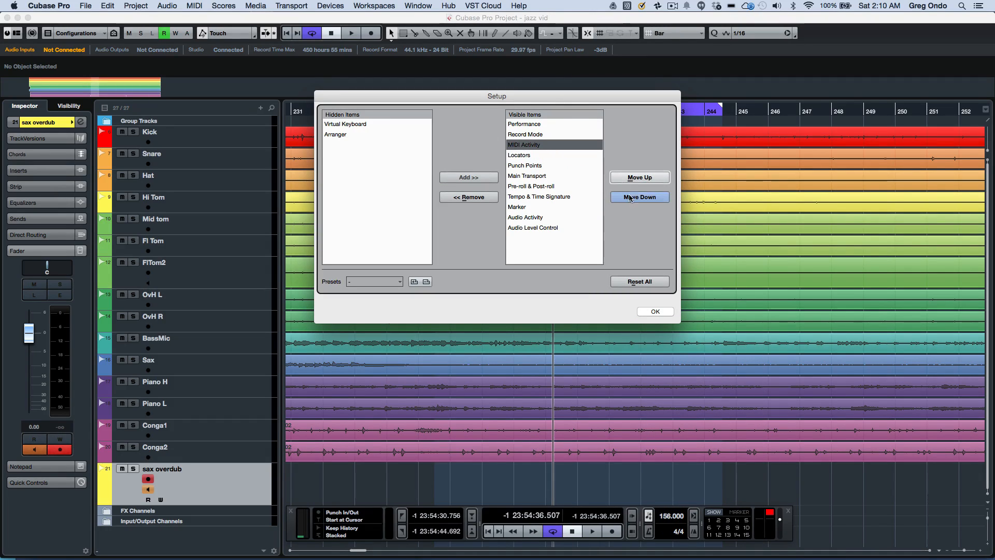
{"action": "left_click", "coordinate": [639, 197]}
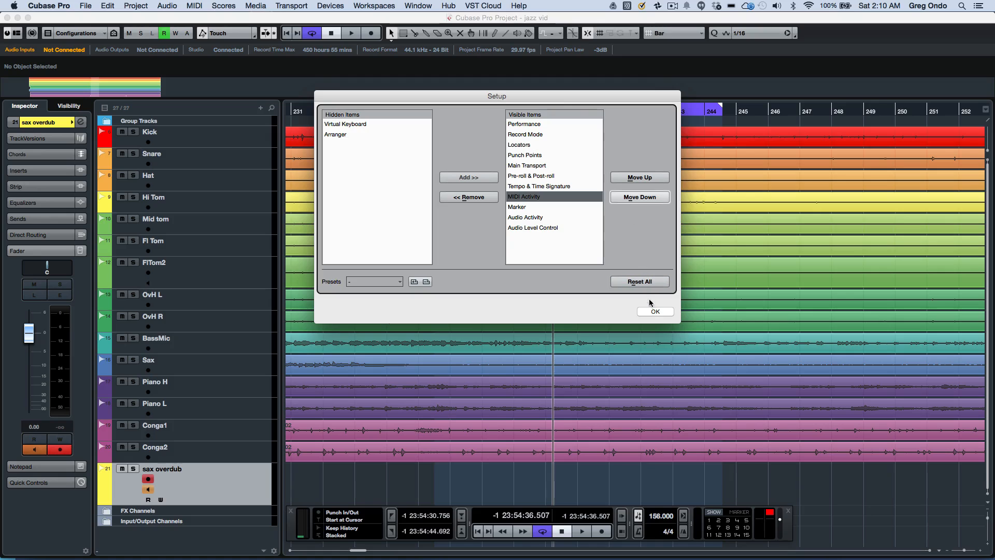
{"action": "left_click", "coordinate": [654, 311]}
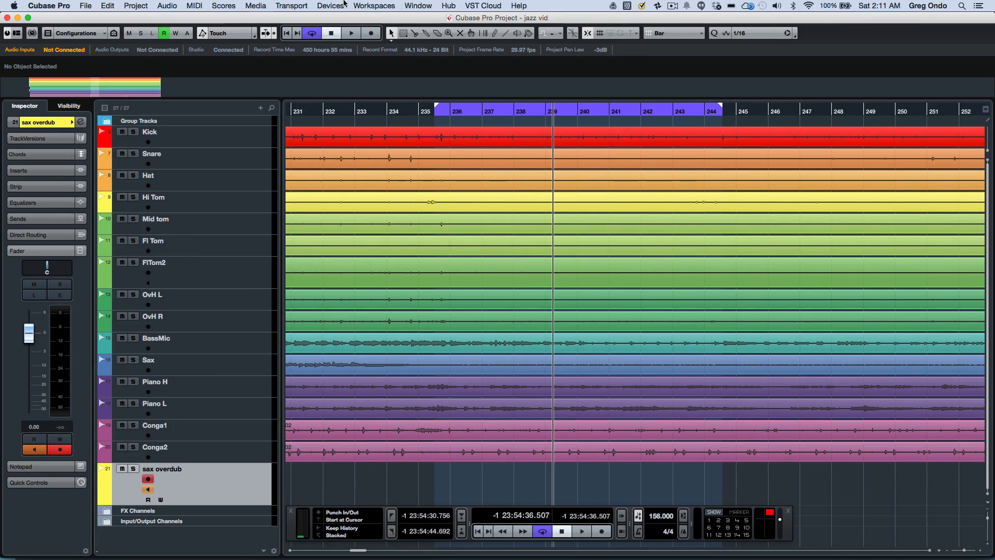
{"action": "left_click", "coordinate": [291, 6]}
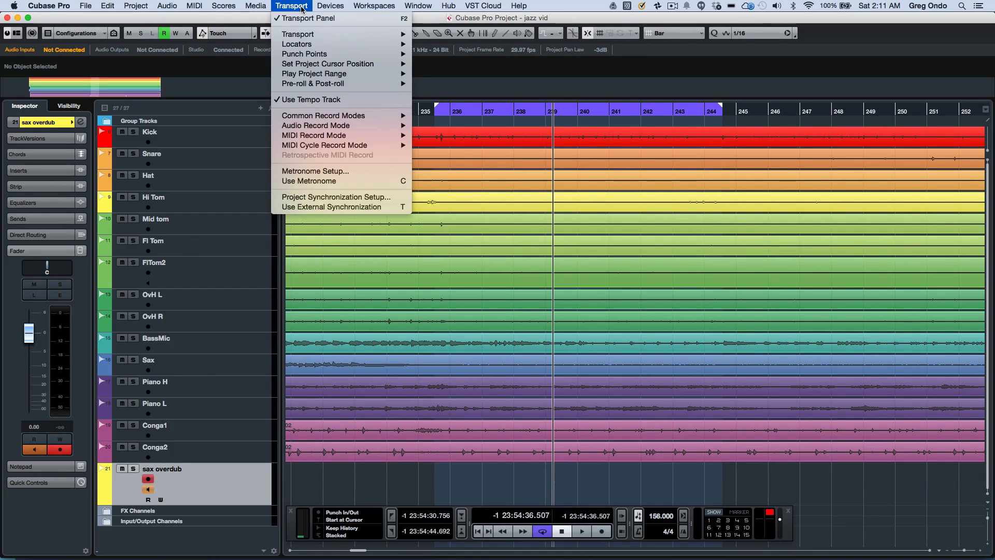
{"action": "mouse_move", "coordinate": [298, 33]}
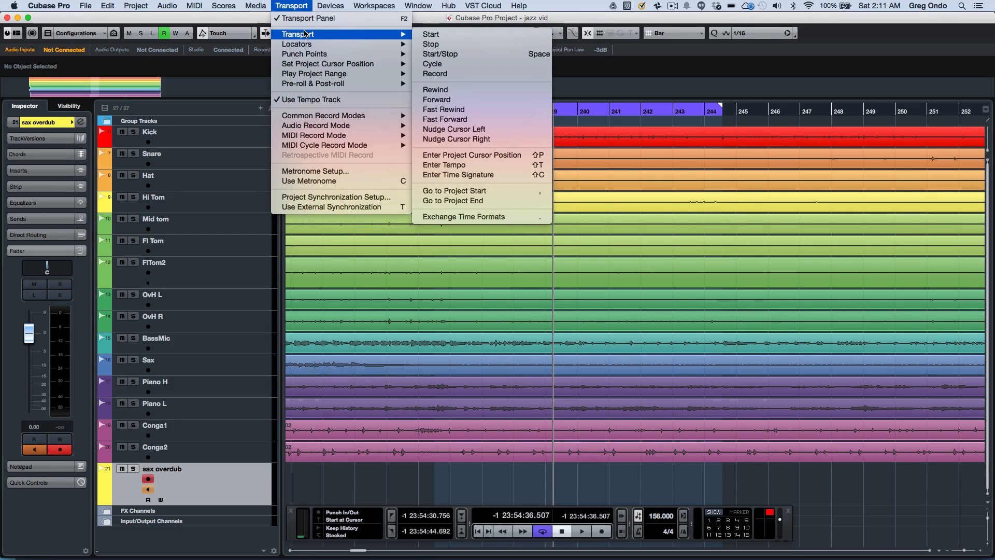
{"action": "mouse_move", "coordinate": [297, 44]}
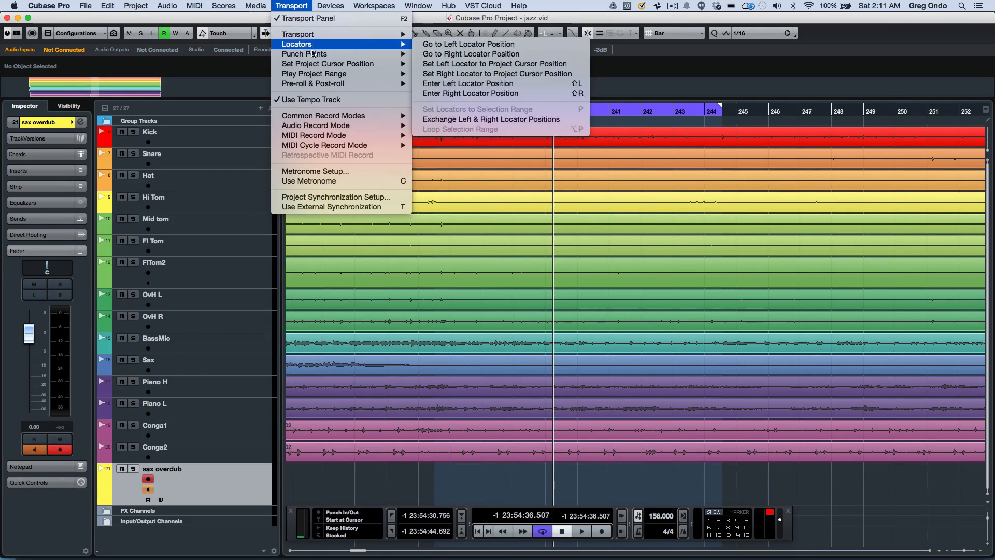
{"action": "mouse_move", "coordinate": [327, 63]}
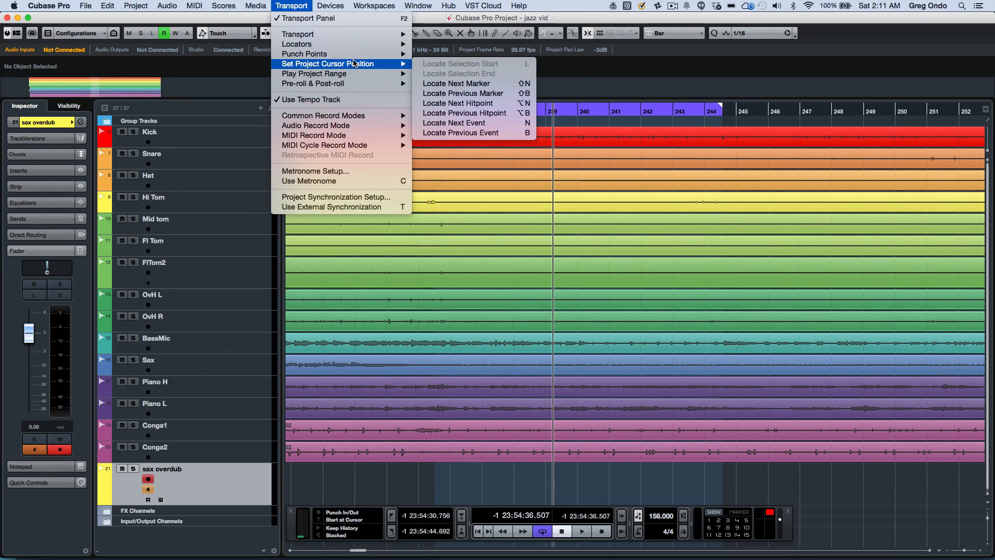
{"action": "mouse_move", "coordinate": [323, 115]}
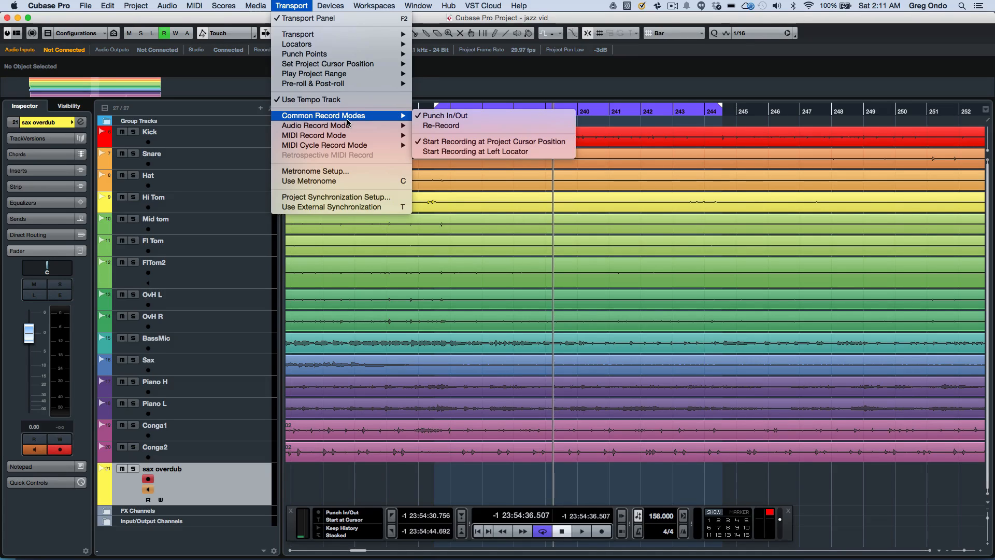
{"action": "mouse_move", "coordinate": [313, 135]}
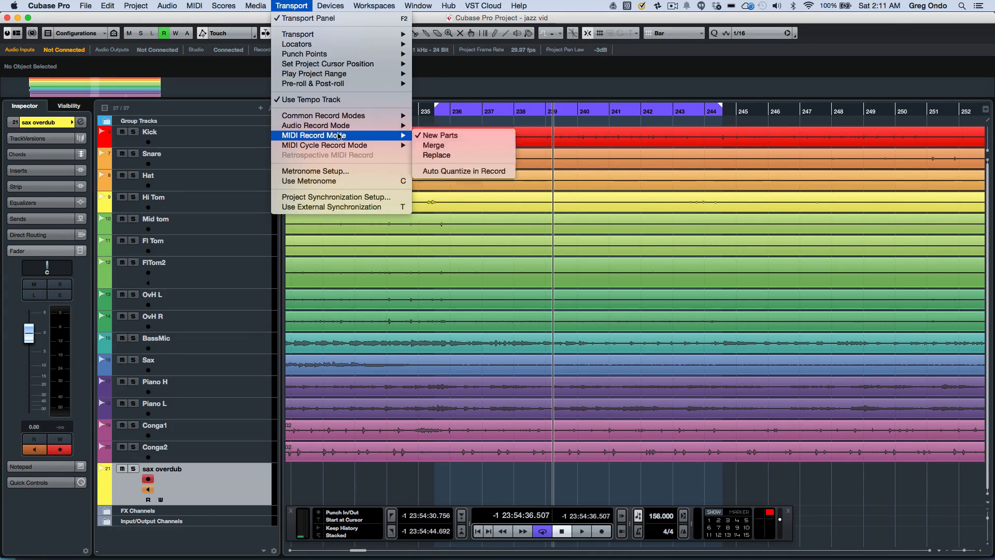
{"action": "mouse_move", "coordinate": [331, 100]}
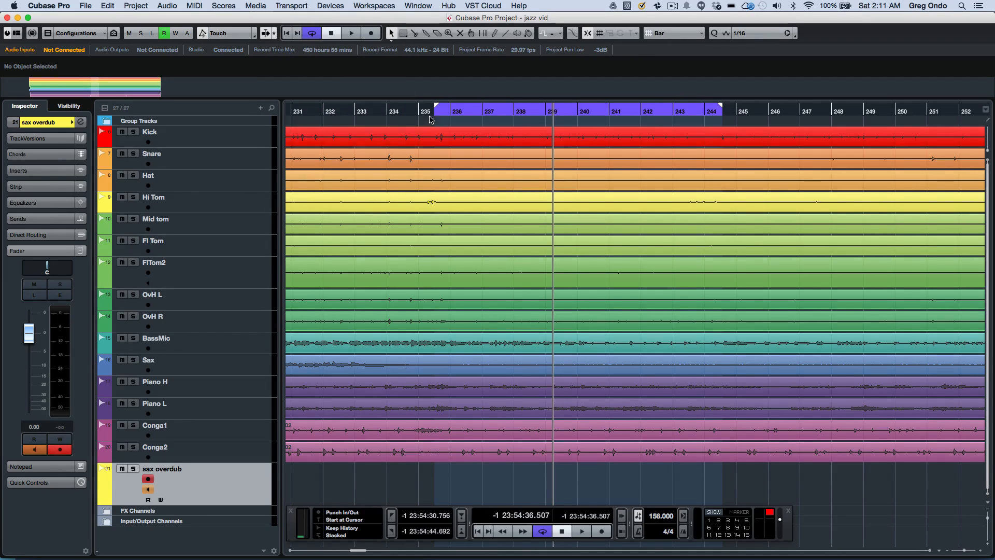
{"action": "mouse_move", "coordinate": [654, 113]}
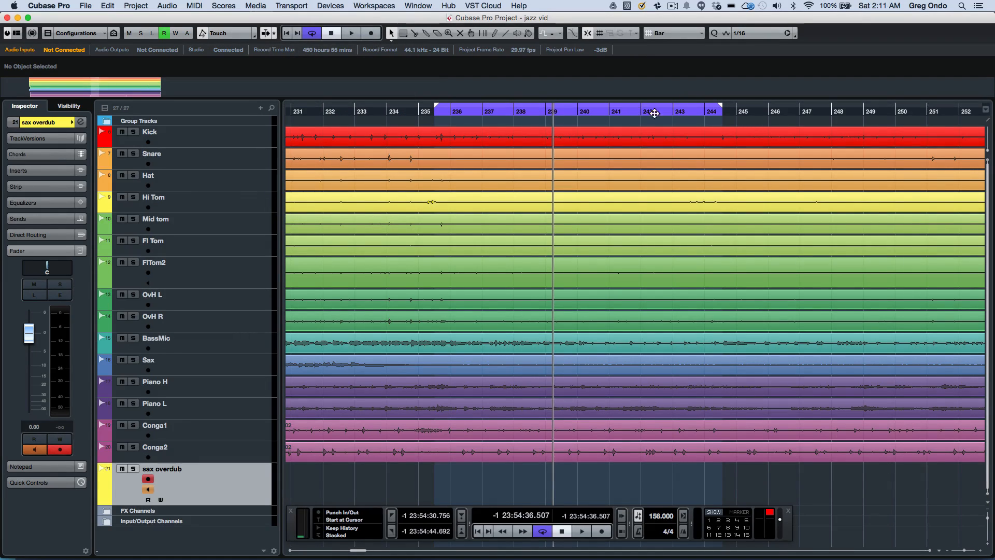
{"action": "mouse_move", "coordinate": [705, 115]}
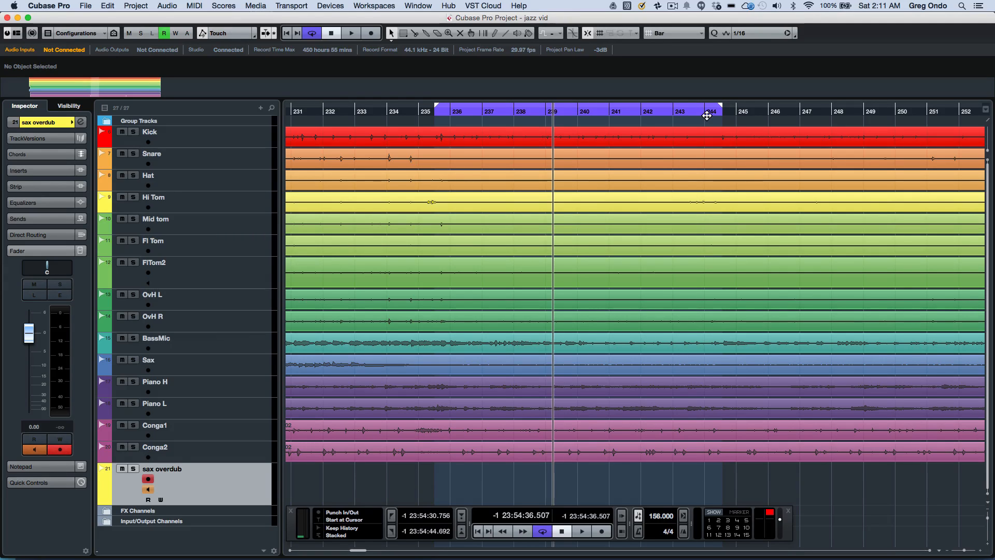
{"action": "mouse_move", "coordinate": [697, 124]}
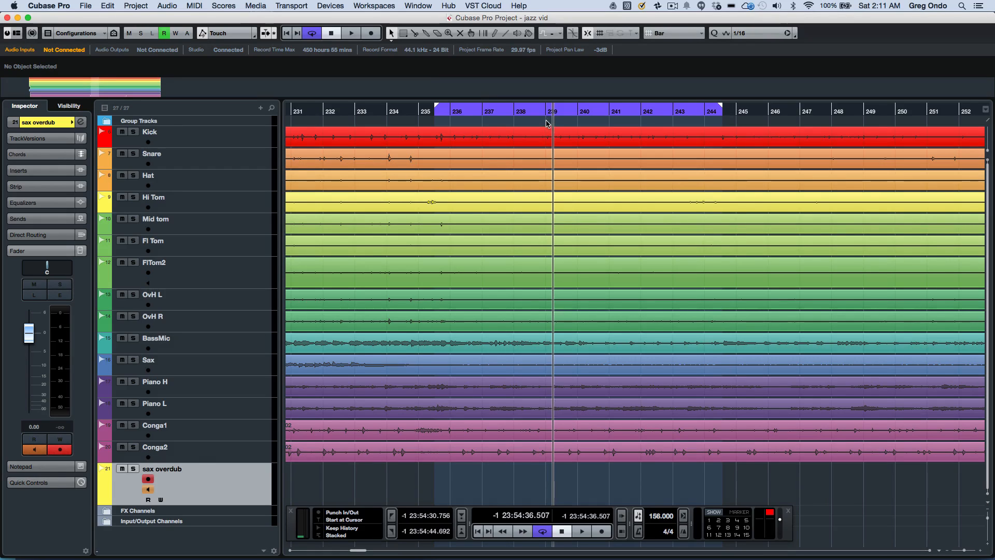
{"action": "mouse_move", "coordinate": [600, 125]}
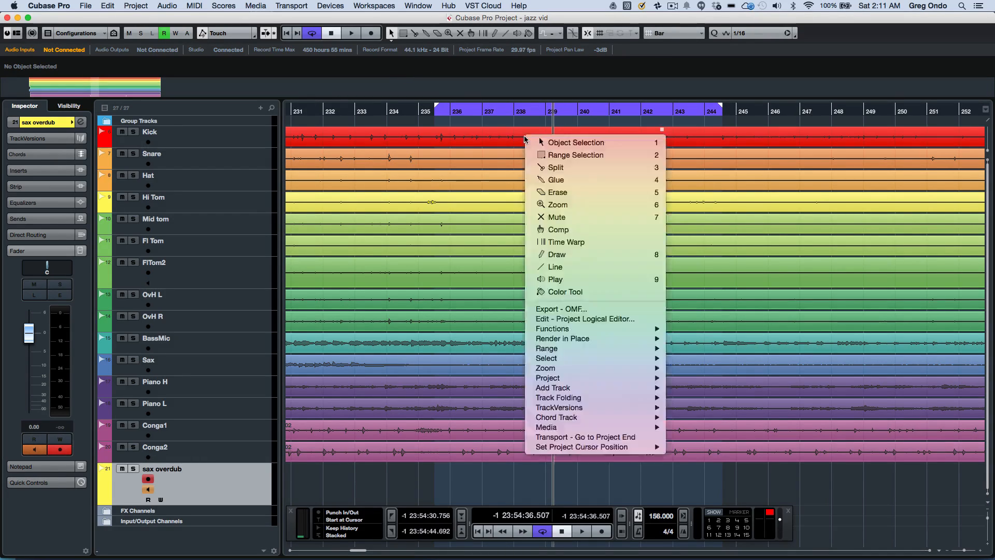
Switch to the Range Selection tool to mark bars 238–242 on the Kick track
{"action": "left_click", "coordinate": [575, 154]}
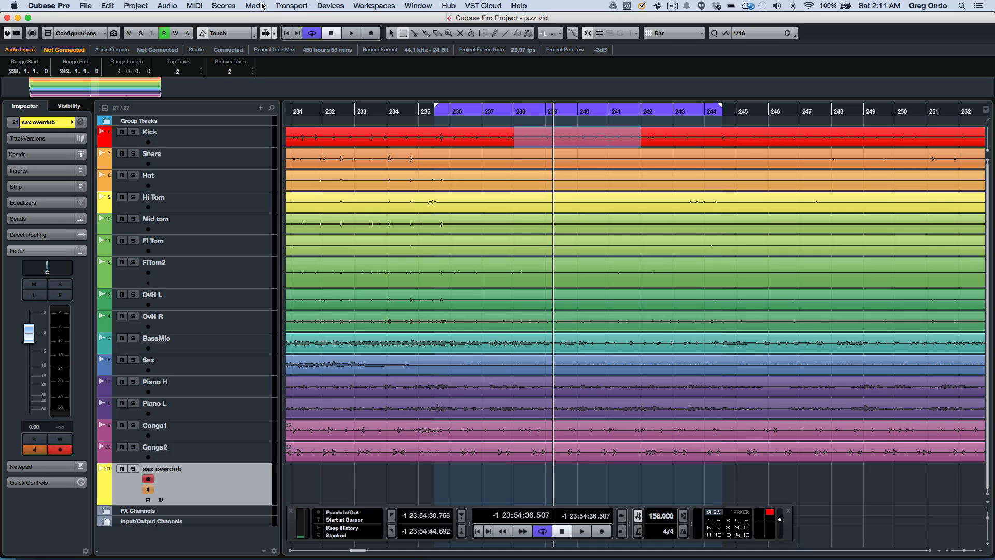
Use Transport > Punch Points to set punch in/out to the bar 238–242 selection
{"action": "left_click", "coordinate": [291, 6]}
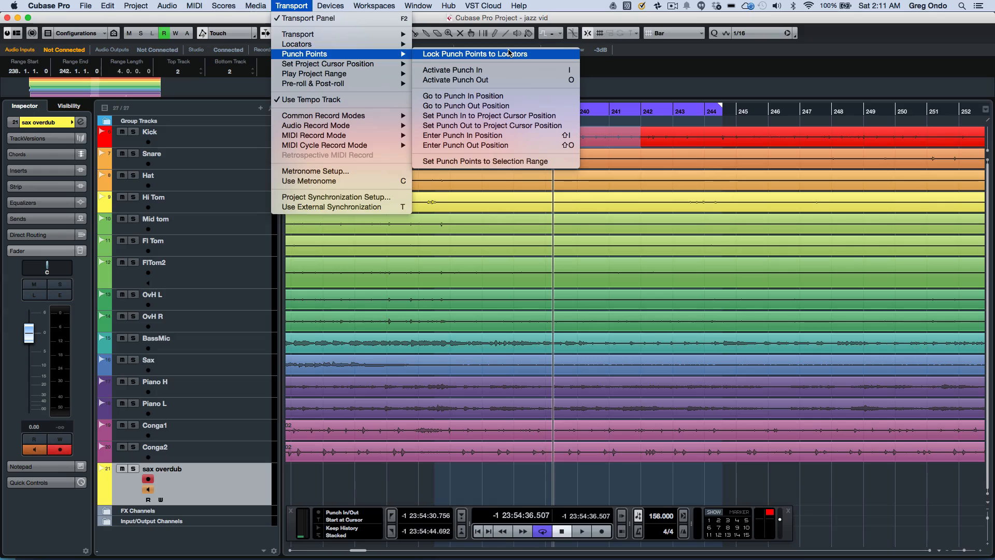
{"action": "mouse_move", "coordinate": [468, 57]}
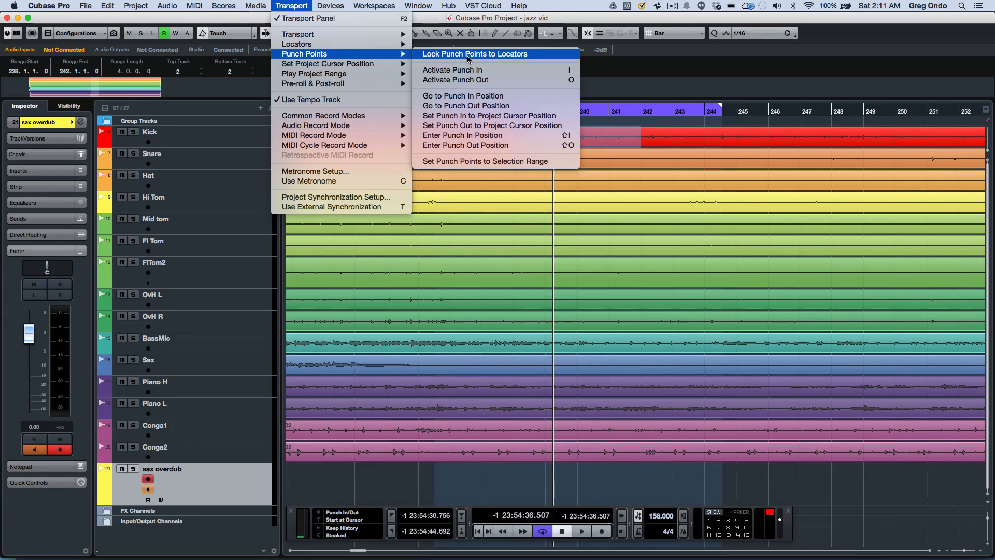
{"action": "mouse_move", "coordinate": [503, 58]}
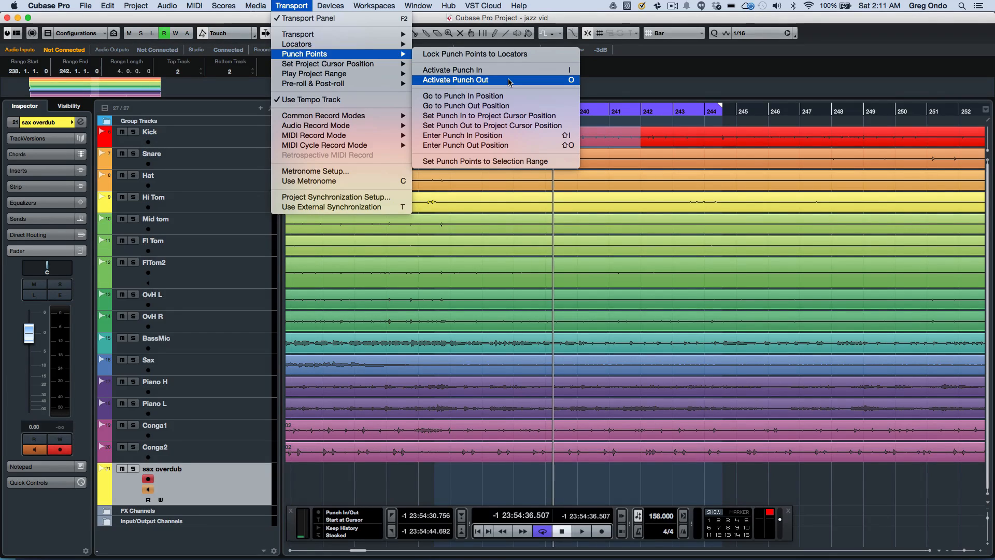
{"action": "mouse_move", "coordinate": [511, 95]}
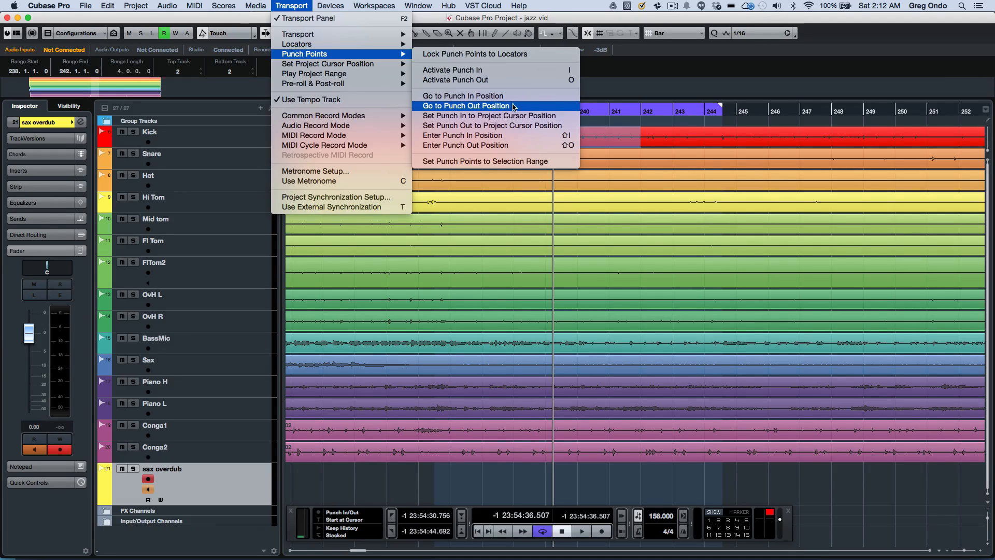
{"action": "mouse_move", "coordinate": [489, 115]}
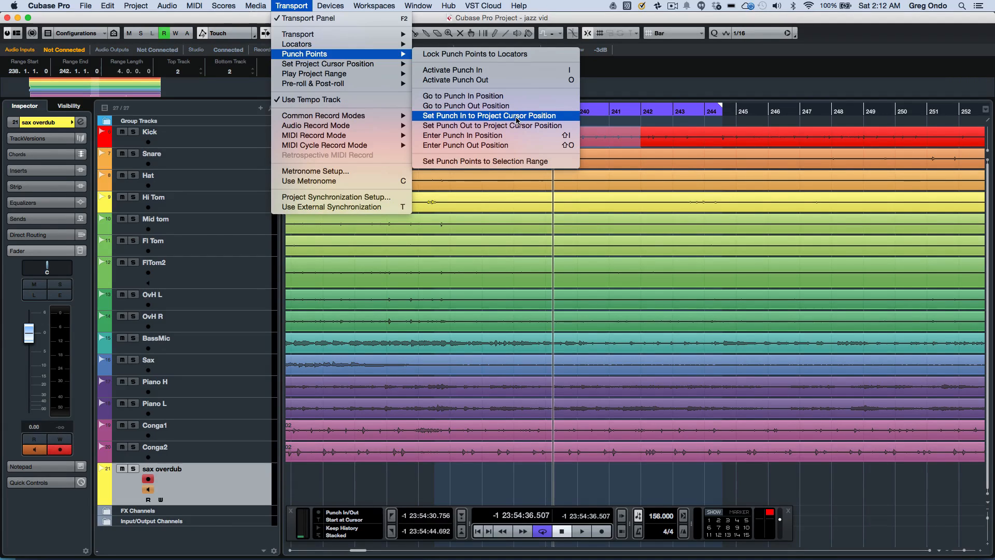
{"action": "mouse_move", "coordinate": [514, 134]}
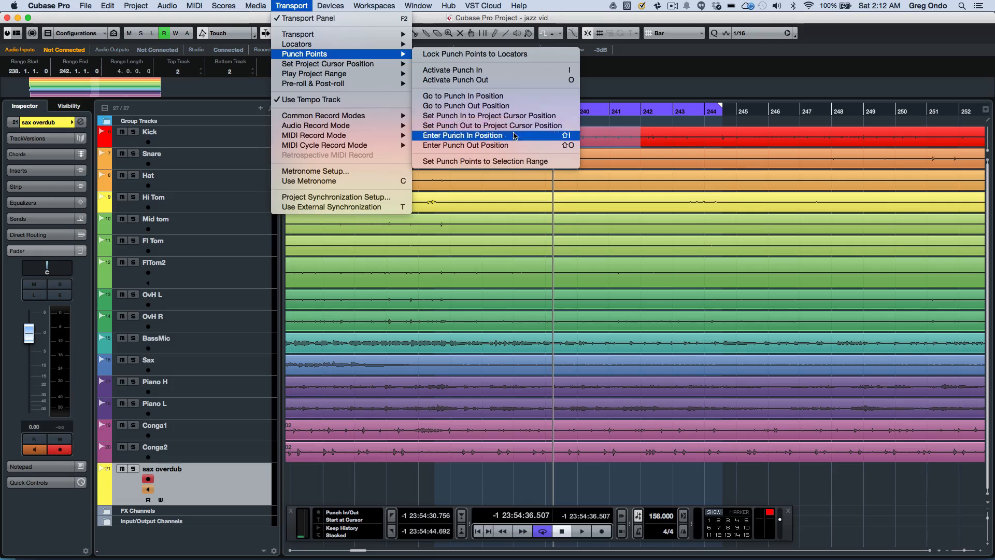
{"action": "mouse_move", "coordinate": [484, 162]}
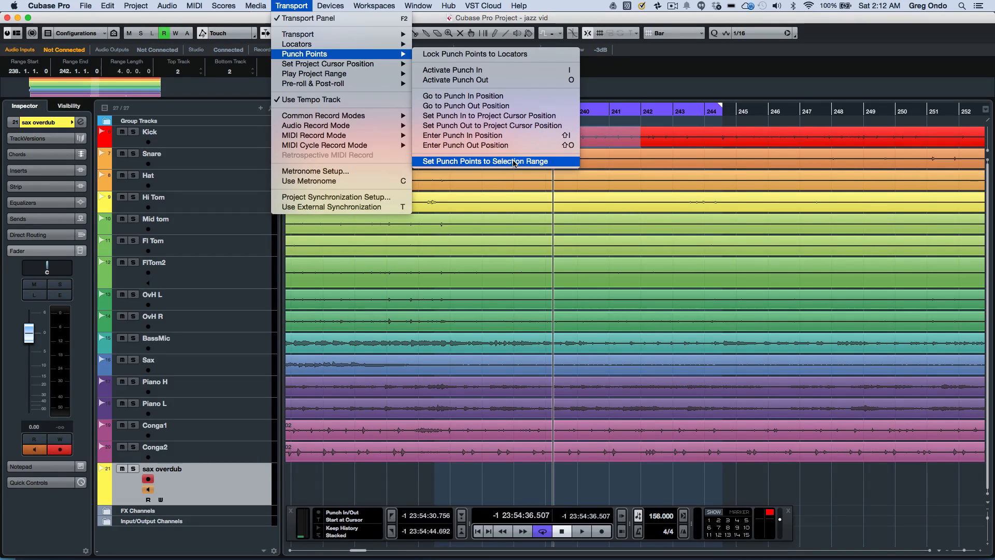
{"action": "left_click", "coordinate": [484, 161]}
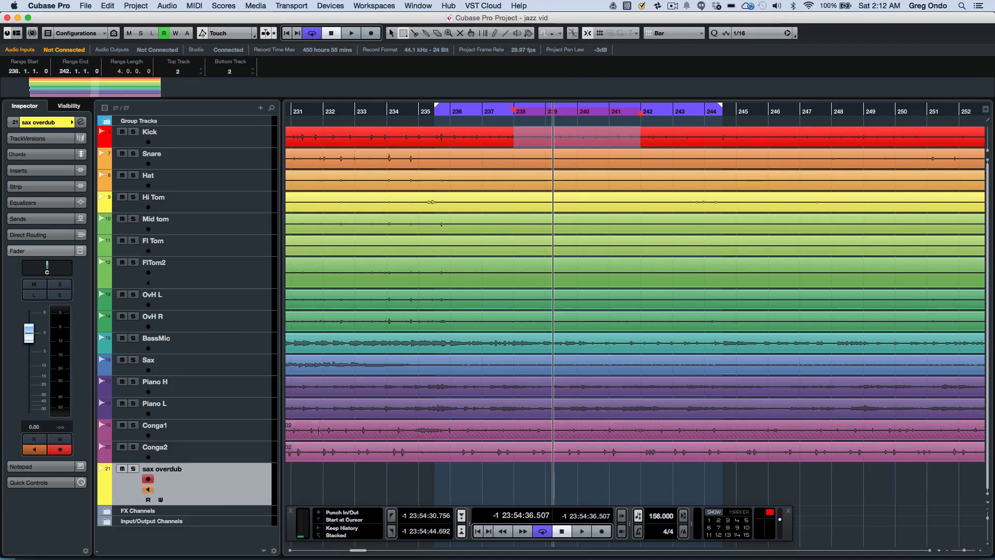
{"action": "mouse_move", "coordinate": [378, 102]}
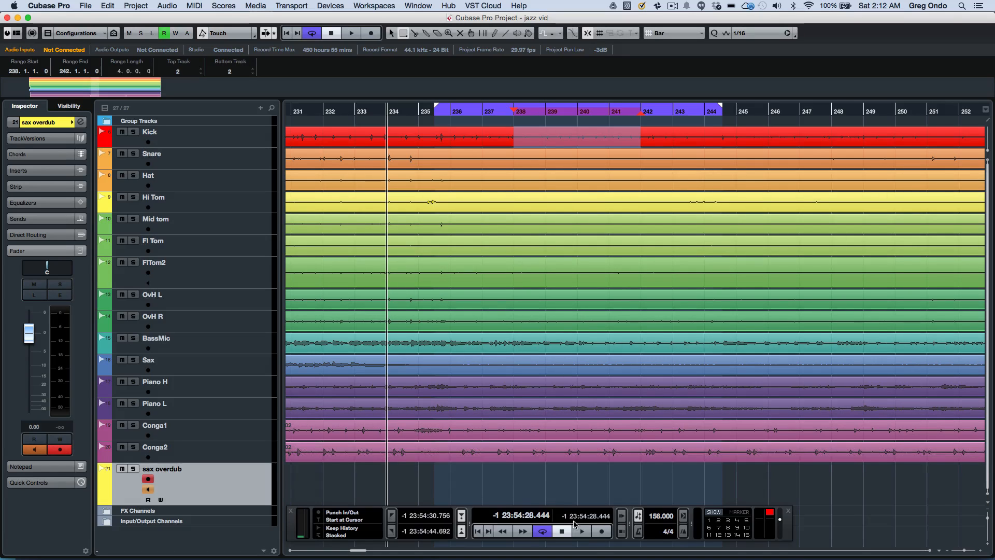
Start recording so a sax overdub take punches in and out over bars 238–242
{"action": "left_click", "coordinate": [580, 531]}
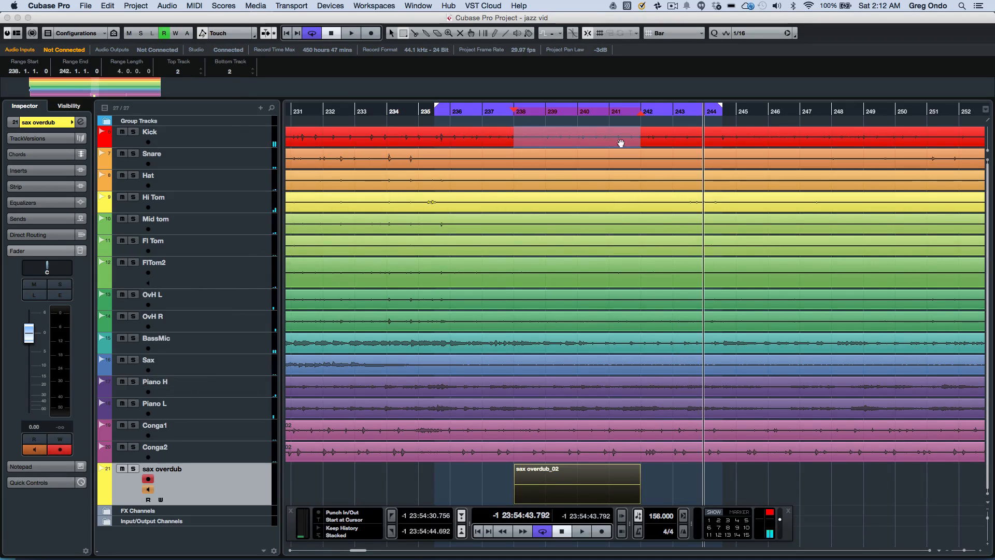
{"action": "mouse_move", "coordinate": [557, 148]}
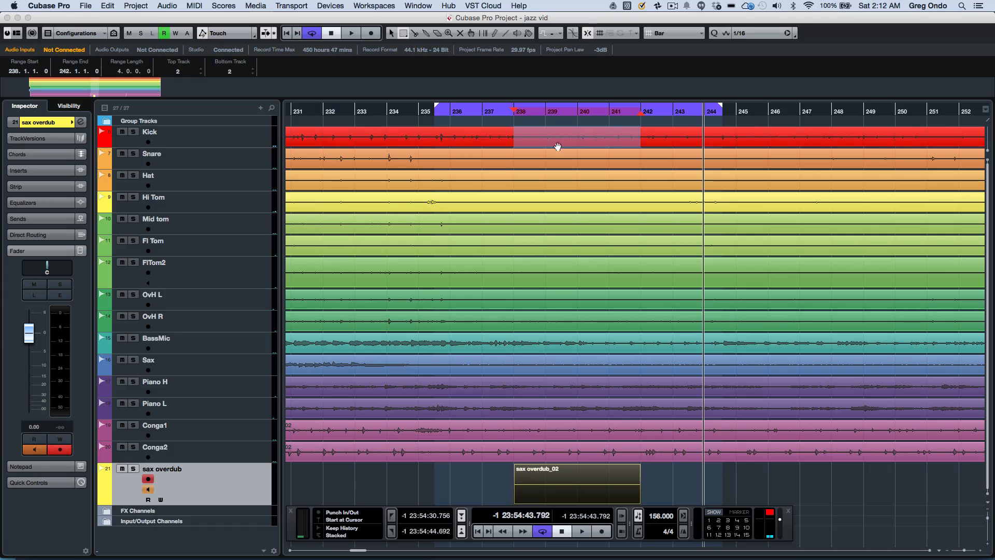
{"action": "mouse_move", "coordinate": [580, 119]}
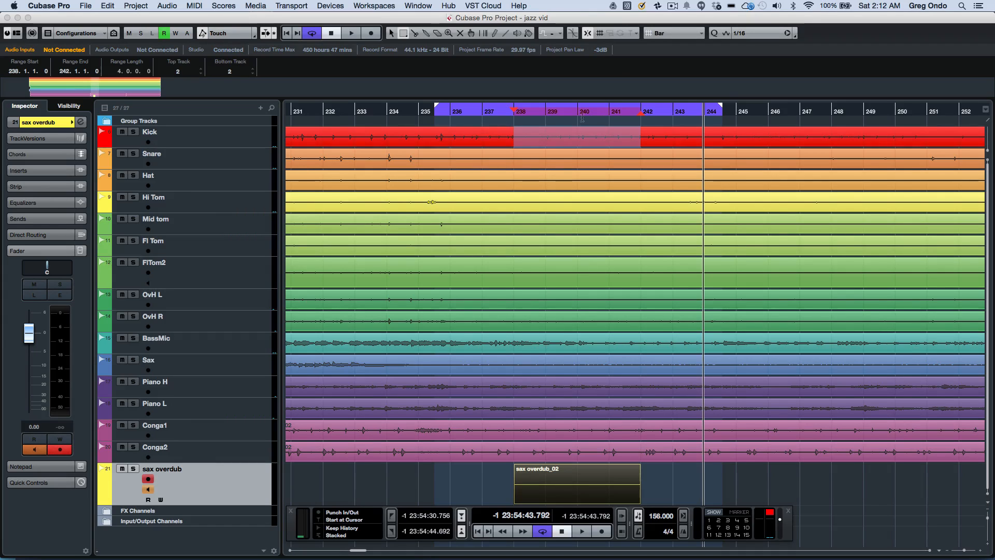
{"action": "mouse_move", "coordinate": [341, 86]}
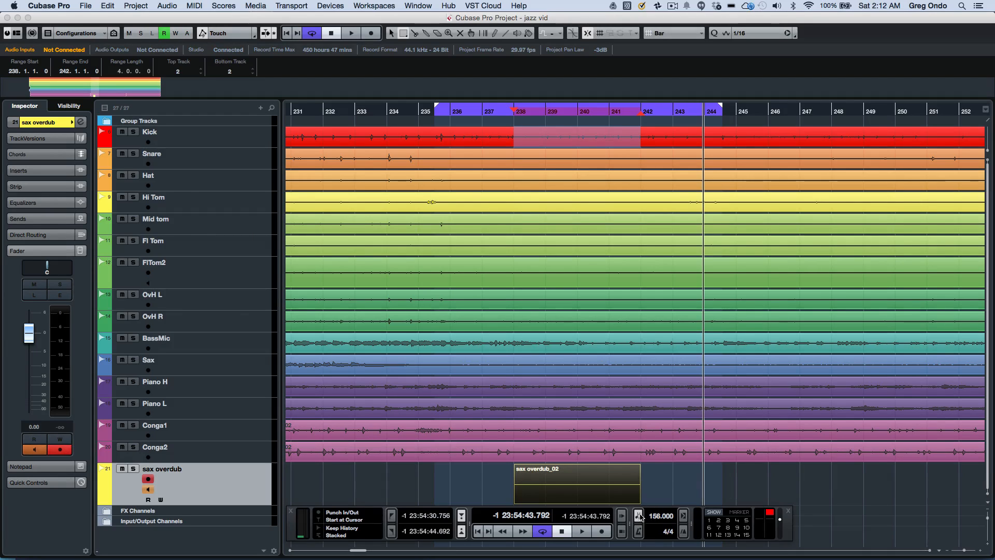
{"action": "mouse_move", "coordinate": [638, 515]}
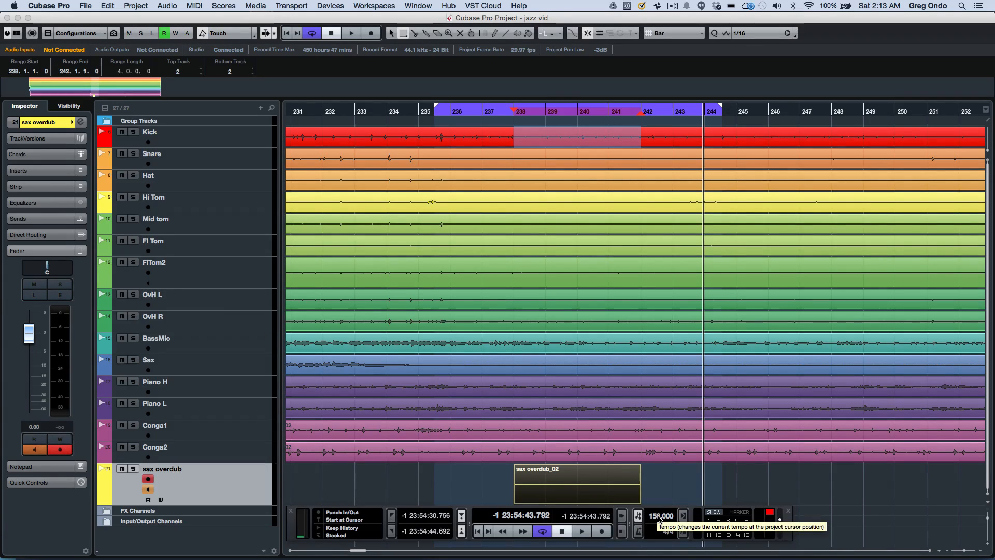
Scroll and zoom out until every drum, bass, sax, piano and conga event is visible
{"action": "scroll", "scroll_direction": "right", "scroll_amount": 3}
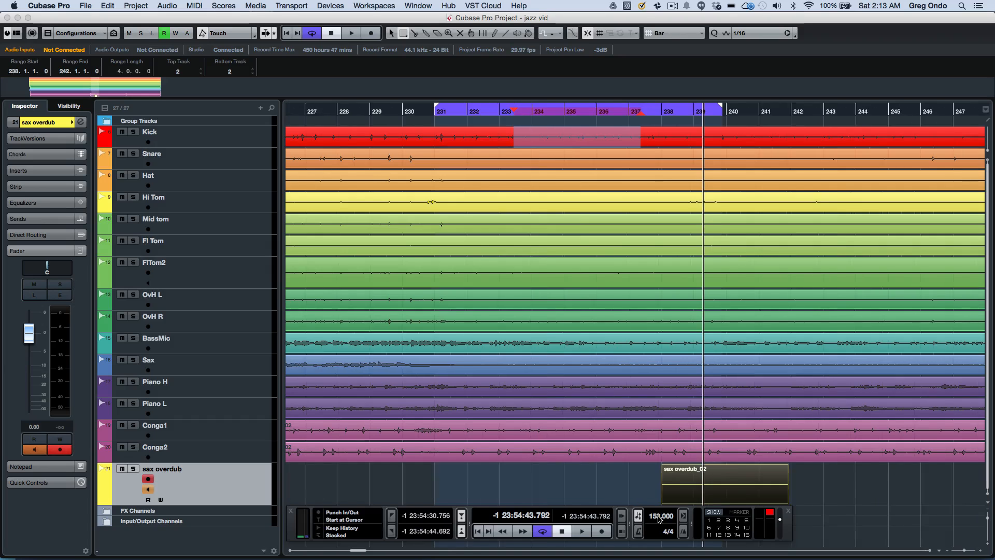
{"action": "scroll", "scroll_direction": "right", "scroll_amount": 3}
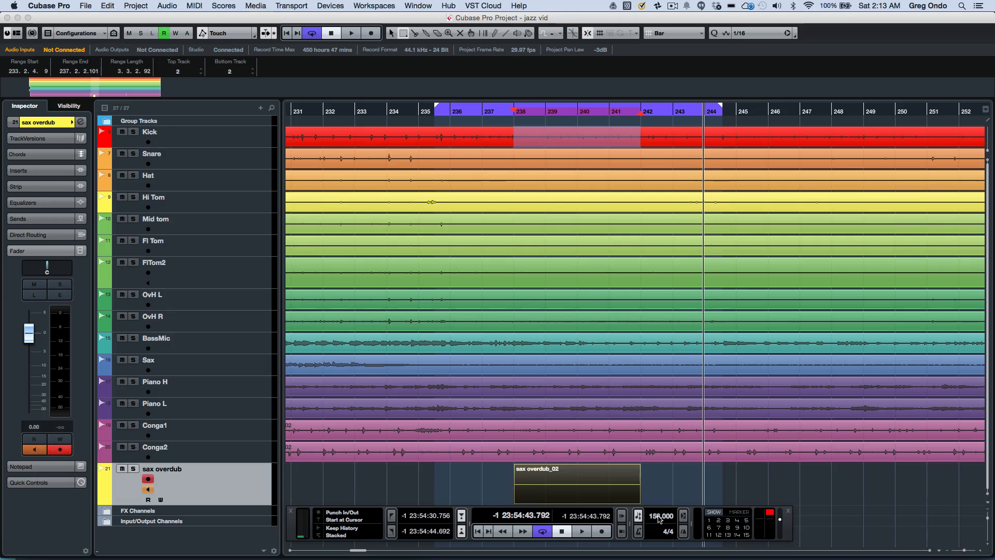
{"action": "left_click", "coordinate": [577, 482]}
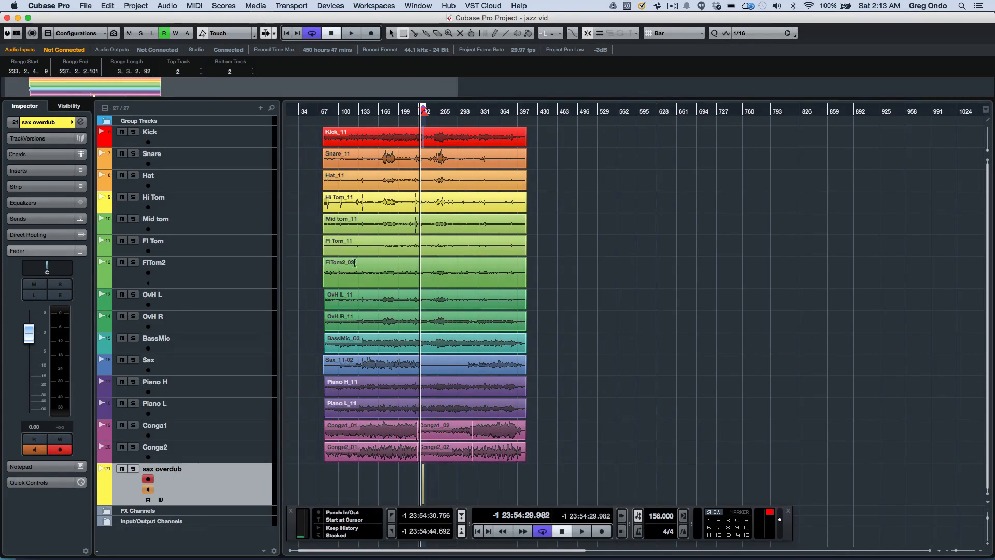
Select the OvH L_11 overhead event and bring up the Project menu
{"action": "right_click", "coordinate": [375, 277]}
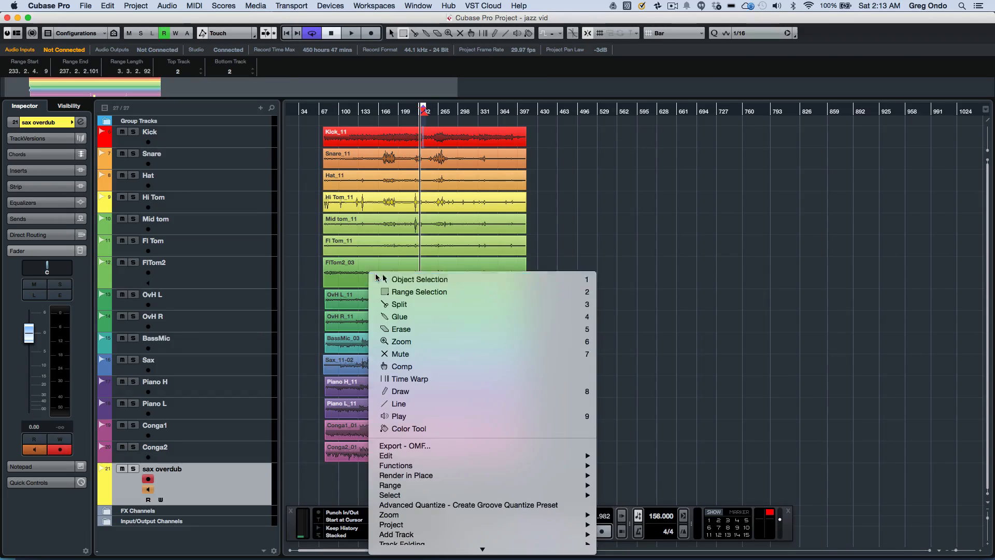
{"action": "left_click", "coordinate": [419, 278]}
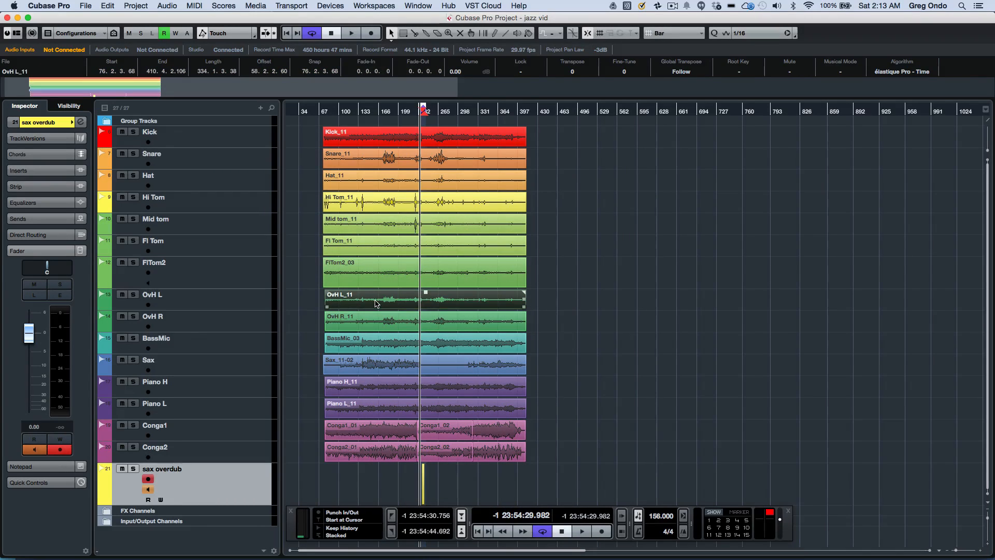
{"action": "left_click", "coordinate": [135, 7]}
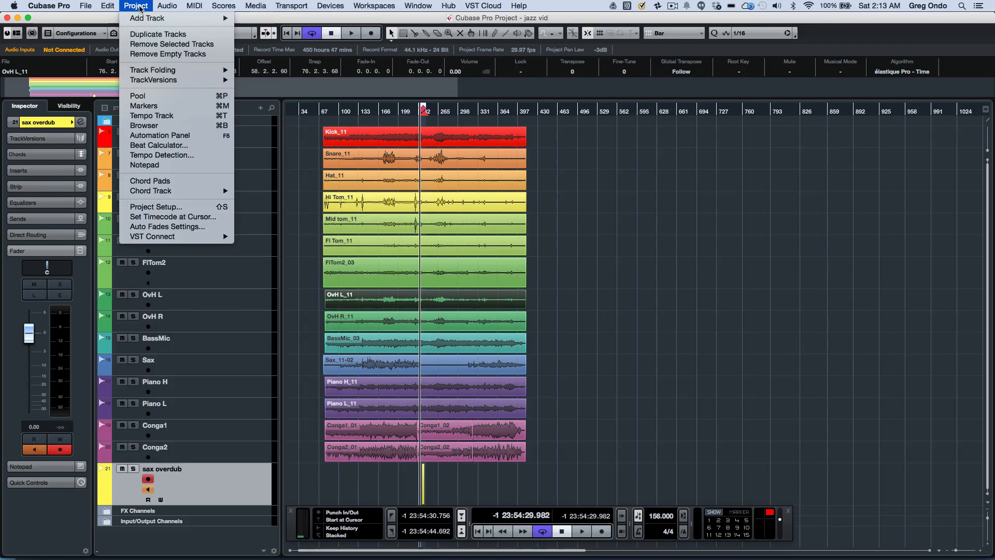
{"action": "mouse_move", "coordinate": [158, 34]}
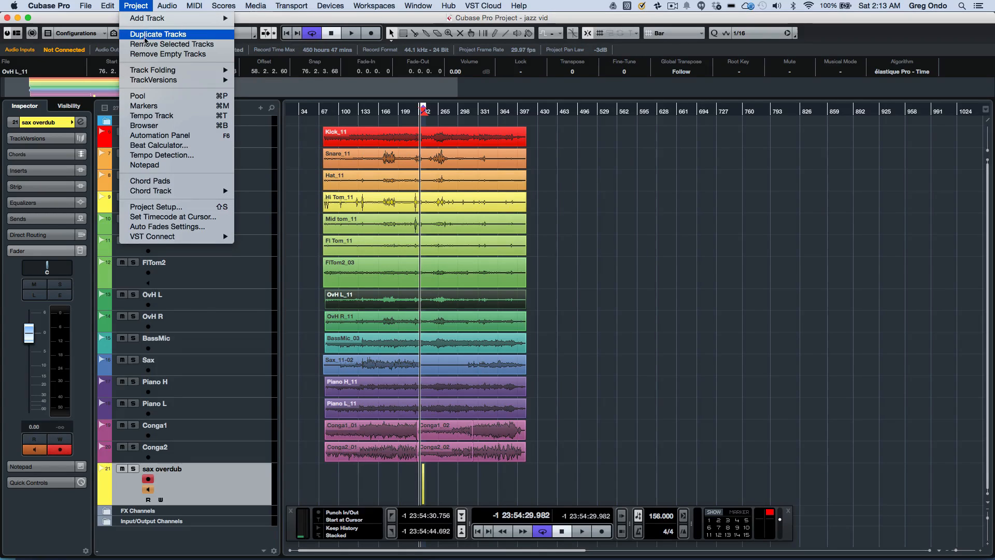
{"action": "mouse_move", "coordinate": [167, 210]}
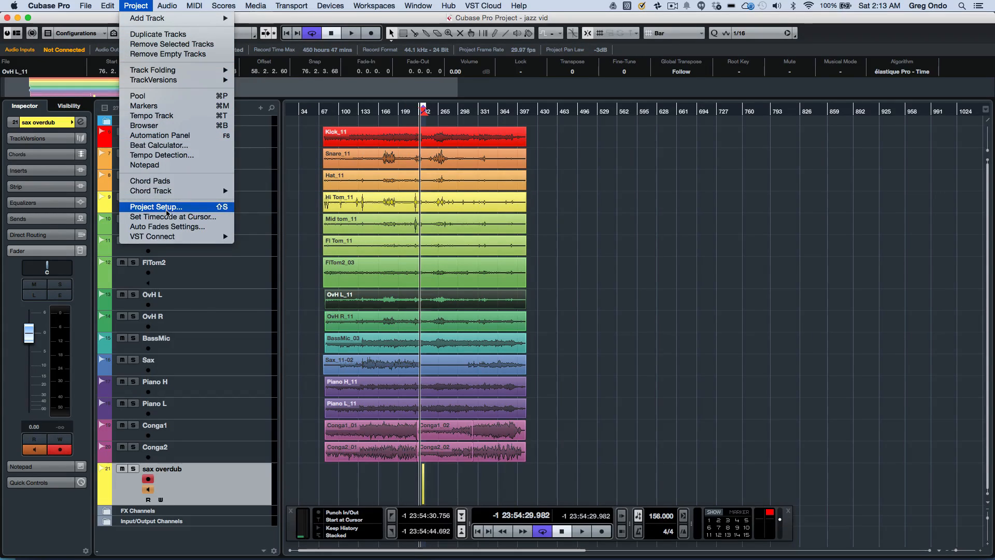
{"action": "mouse_move", "coordinate": [162, 155]}
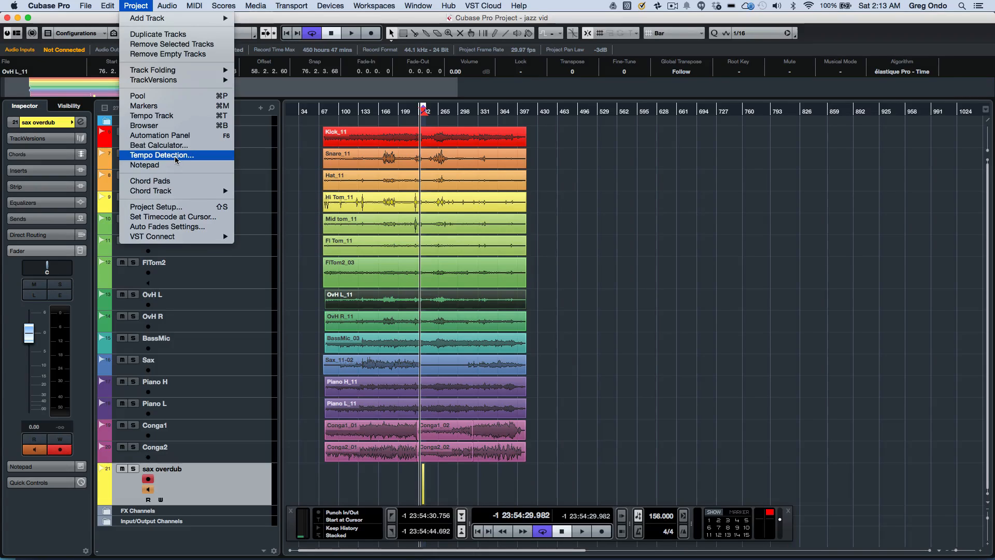
Run Tempo Detection's Analyze on OvH L_11, creating Tempo and Signature tracks
{"action": "left_click", "coordinate": [162, 154]}
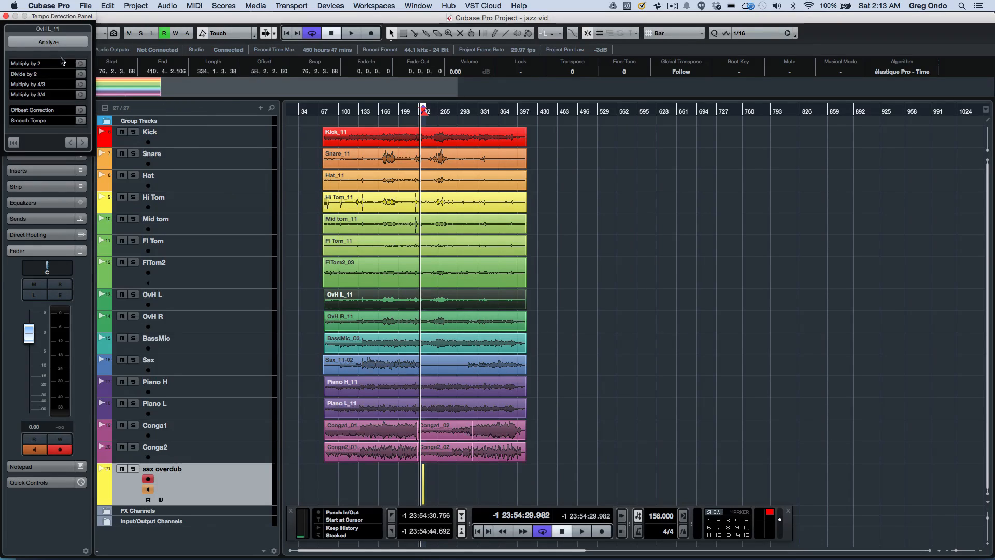
{"action": "left_click", "coordinate": [47, 42]}
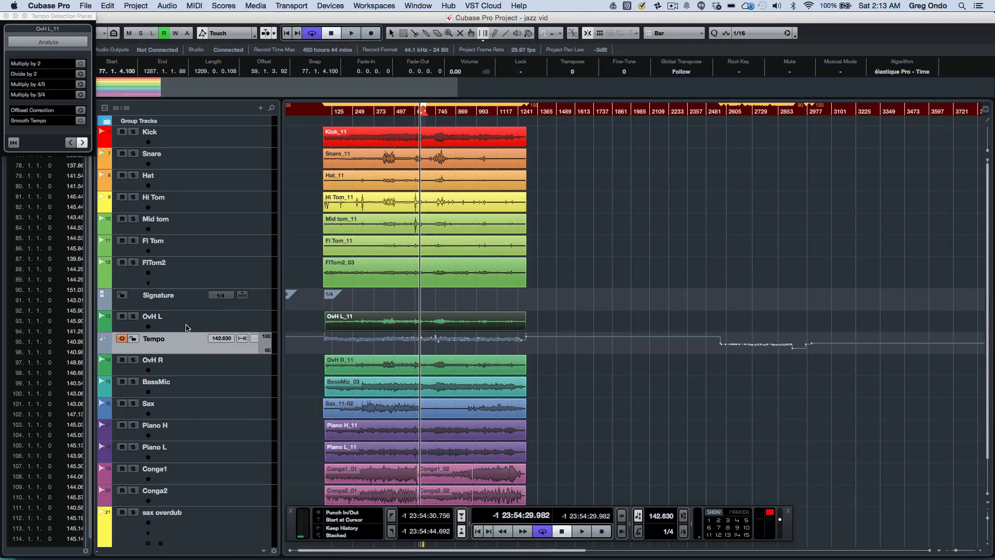
{"action": "mouse_move", "coordinate": [196, 123]}
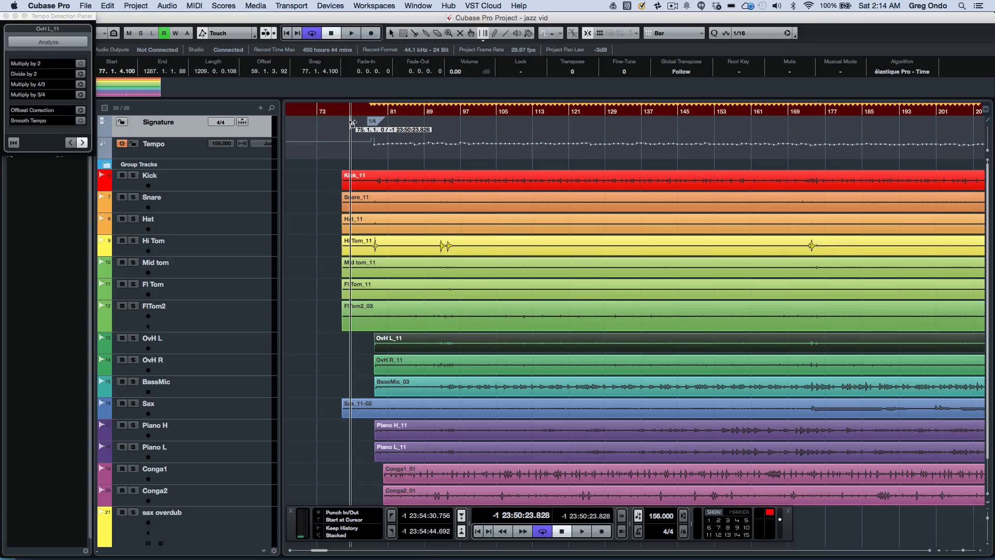
Insert a 4/4 signature event at bar 79 in the list and check it on playback
{"action": "left_click", "coordinate": [351, 32]}
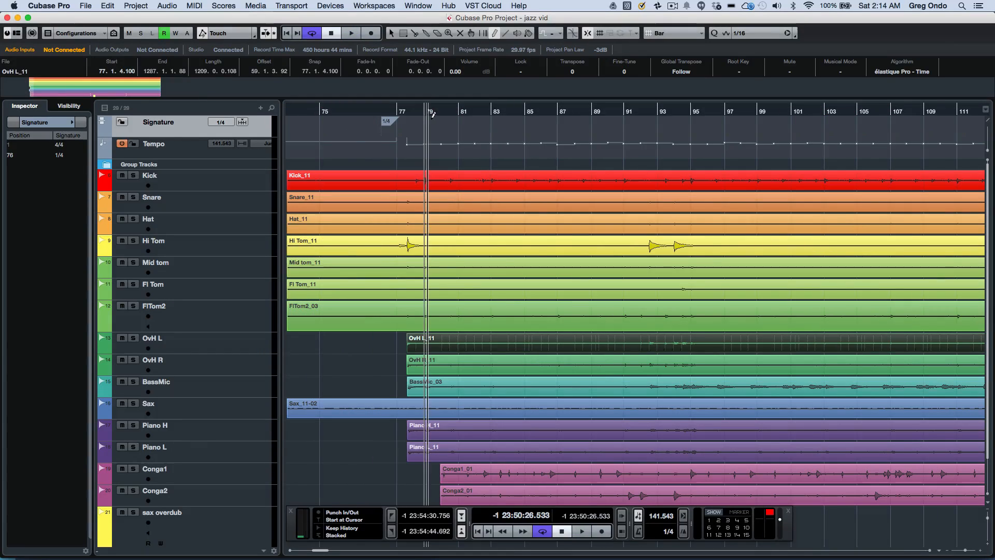
{"action": "left_click", "coordinate": [352, 32]}
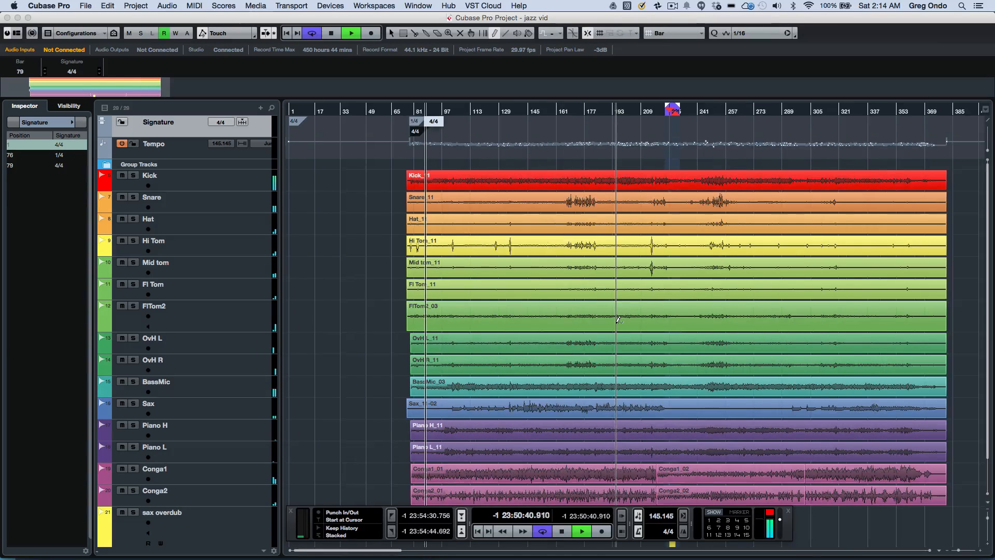
{"action": "left_click", "coordinate": [351, 32]}
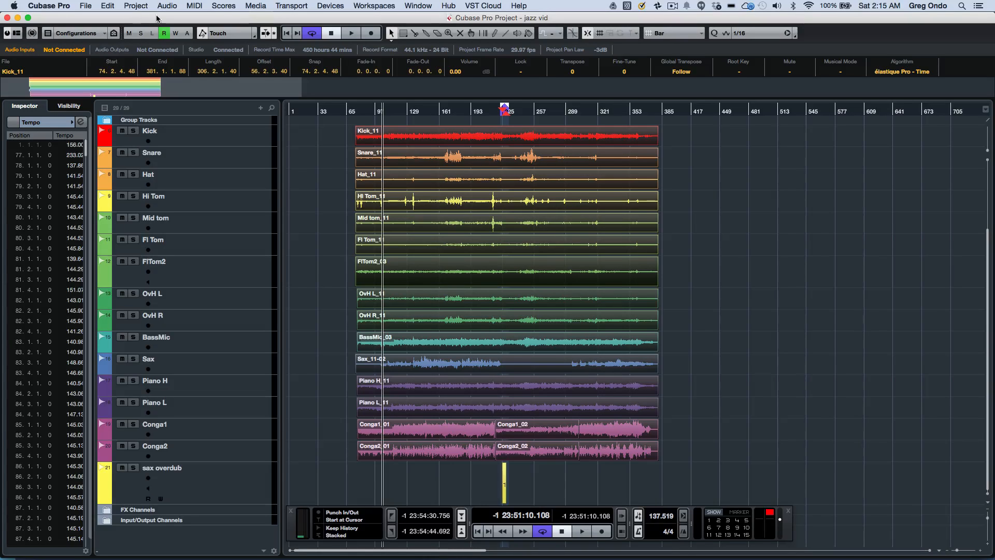
Apply Set Definition From Tempo to all 17 clips with all tracks set to Musical Time Base
{"action": "left_click", "coordinate": [167, 6]}
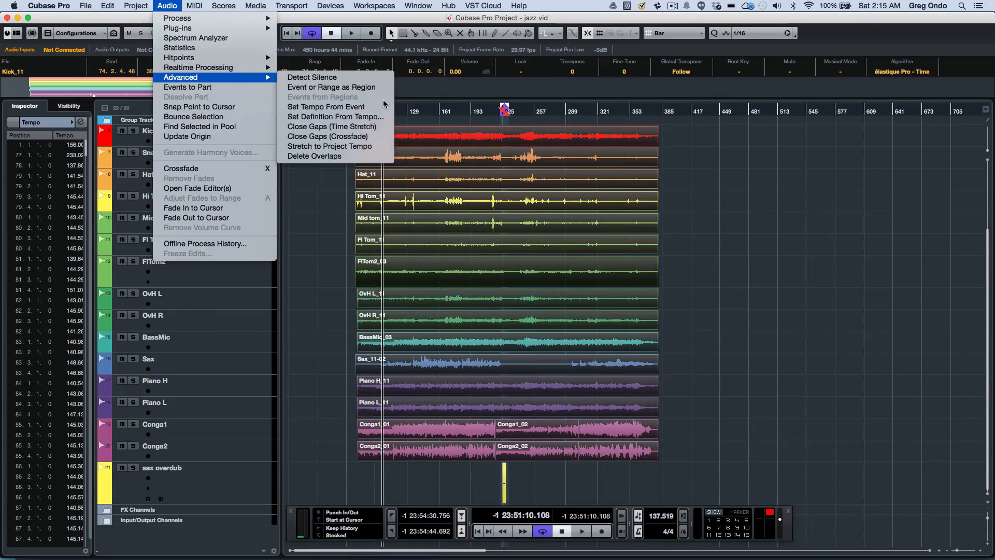
{"action": "mouse_move", "coordinate": [335, 117]}
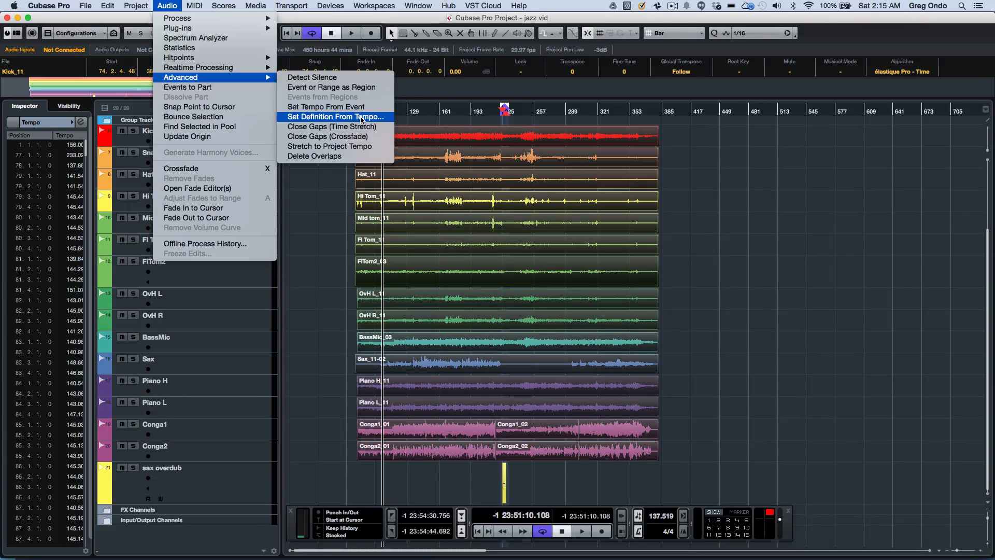
{"action": "left_click", "coordinate": [335, 117]}
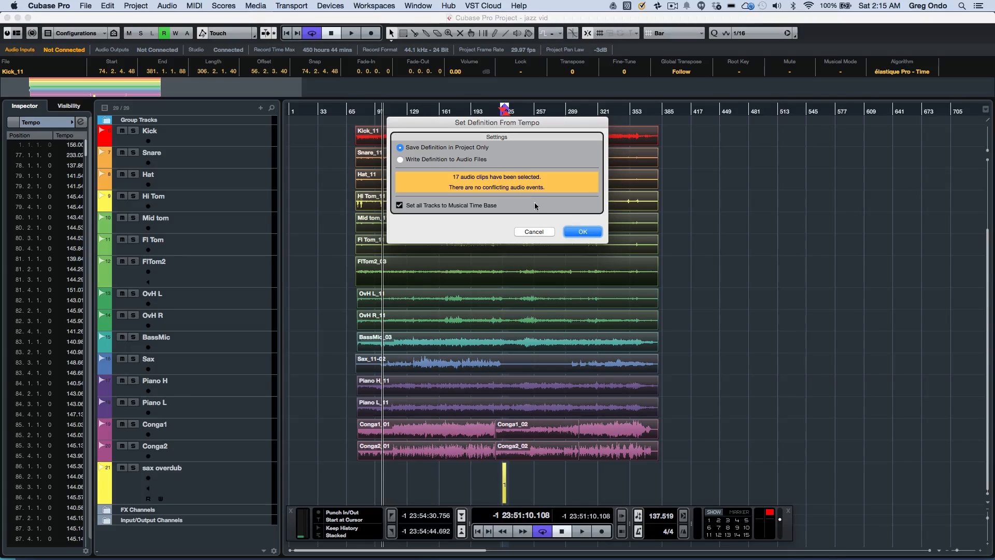
{"action": "left_click", "coordinate": [580, 231]}
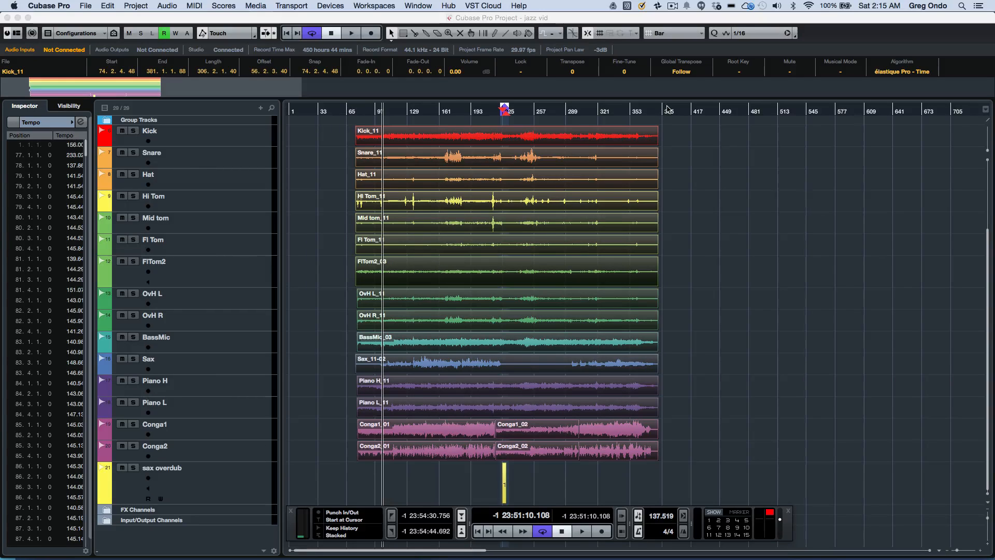
{"action": "mouse_move", "coordinate": [661, 142]}
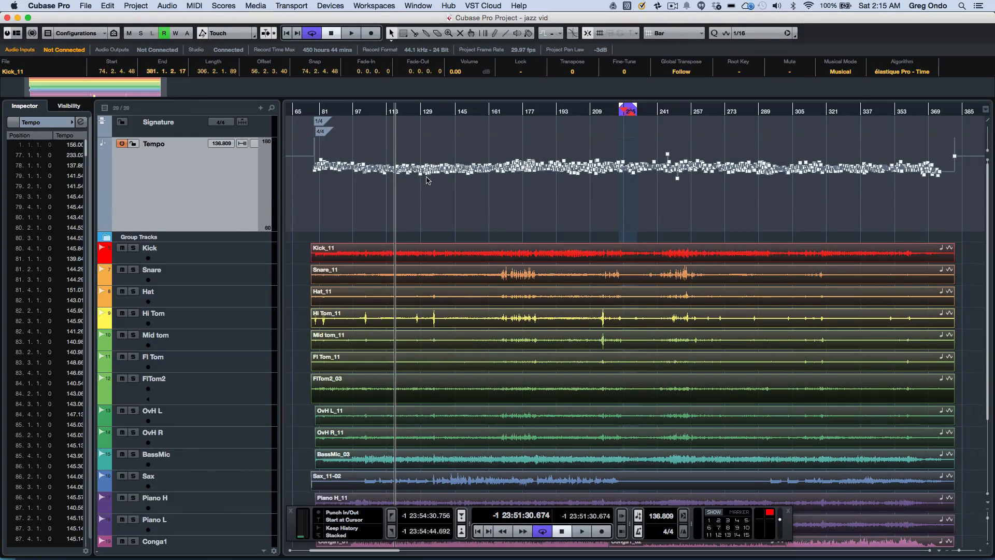
Range-select the tempo events between bars 117 and 129 on the enlarged Tempo track
{"action": "left_click", "coordinate": [350, 32]}
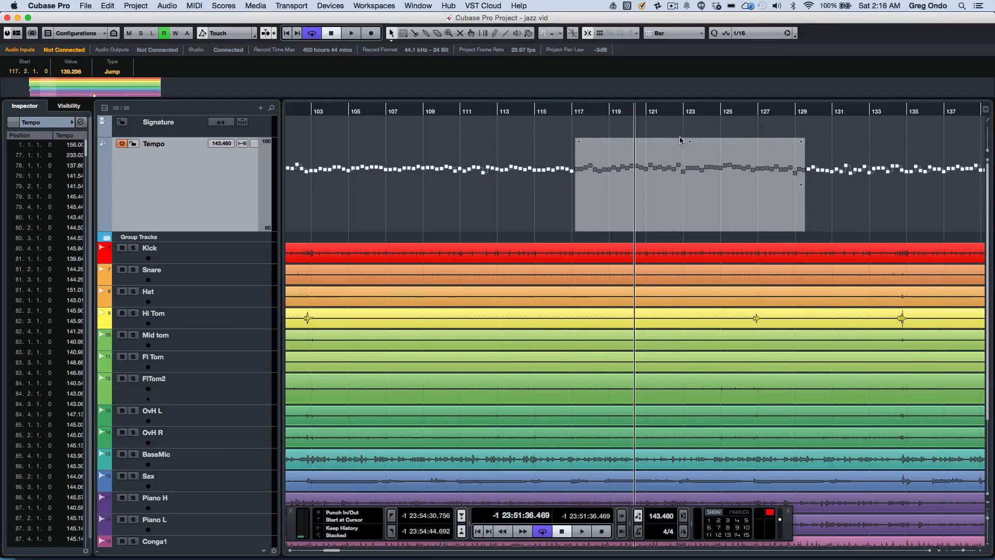
Pull the bars 117–129 tempo section slightly down, then nudge it back up
{"action": "left_click_drag", "start_coordinate": [689, 141], "coordinate": [686, 155]}
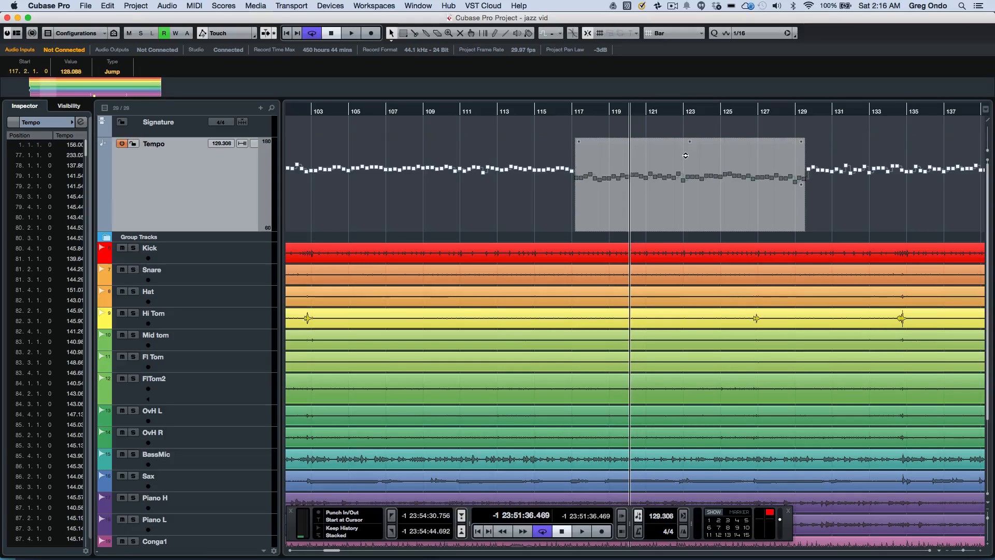
{"action": "left_click_drag", "start_coordinate": [685, 155], "coordinate": [685, 148]}
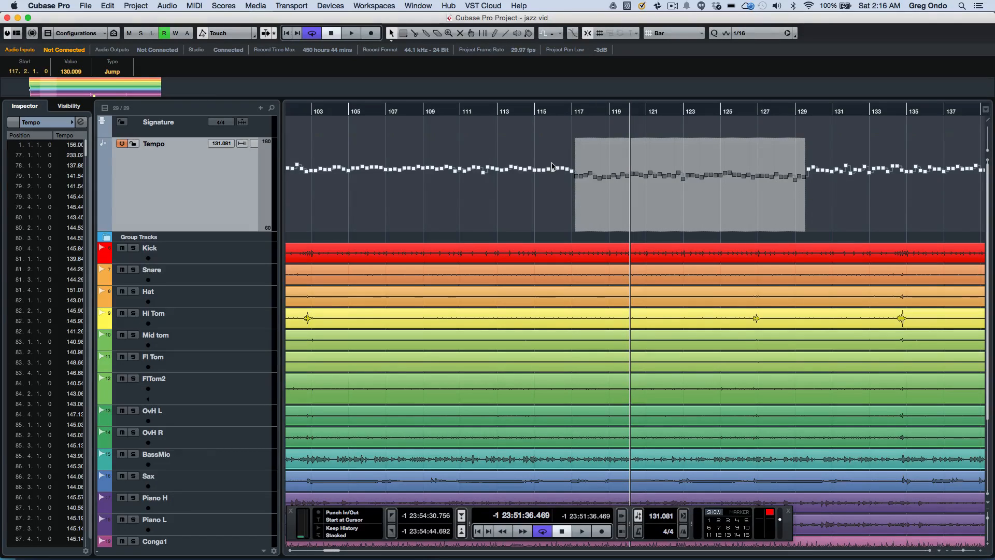
During playback, raise the section's tempo to about 166 BPM, then stop playback
{"action": "left_click", "coordinate": [351, 32]}
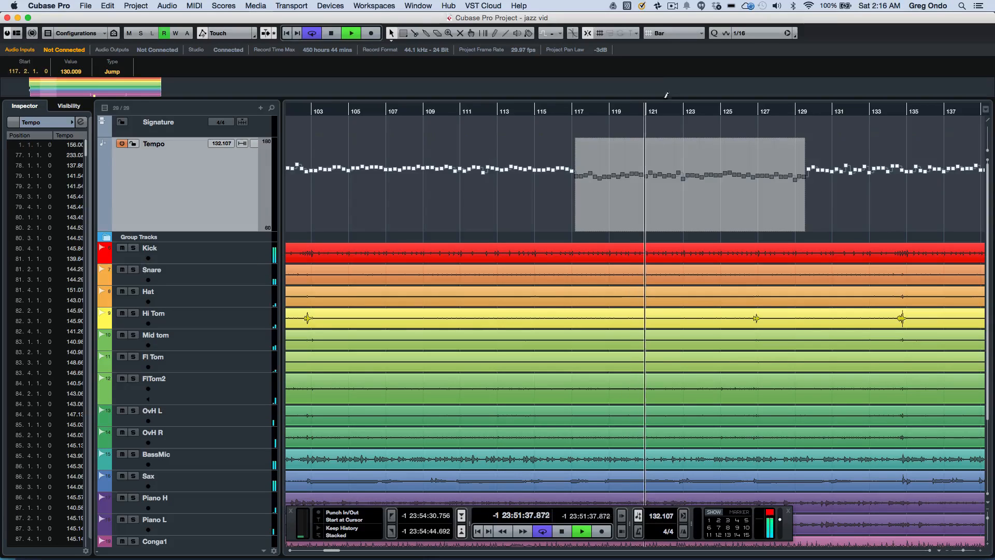
{"action": "left_click", "coordinate": [331, 32]}
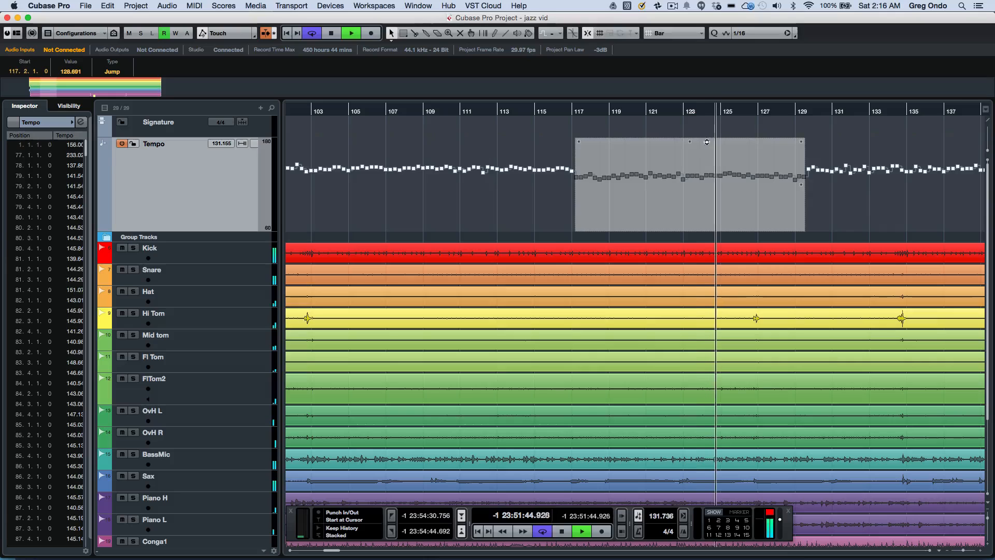
{"action": "left_click_drag", "start_coordinate": [706, 142], "coordinate": [690, 128]}
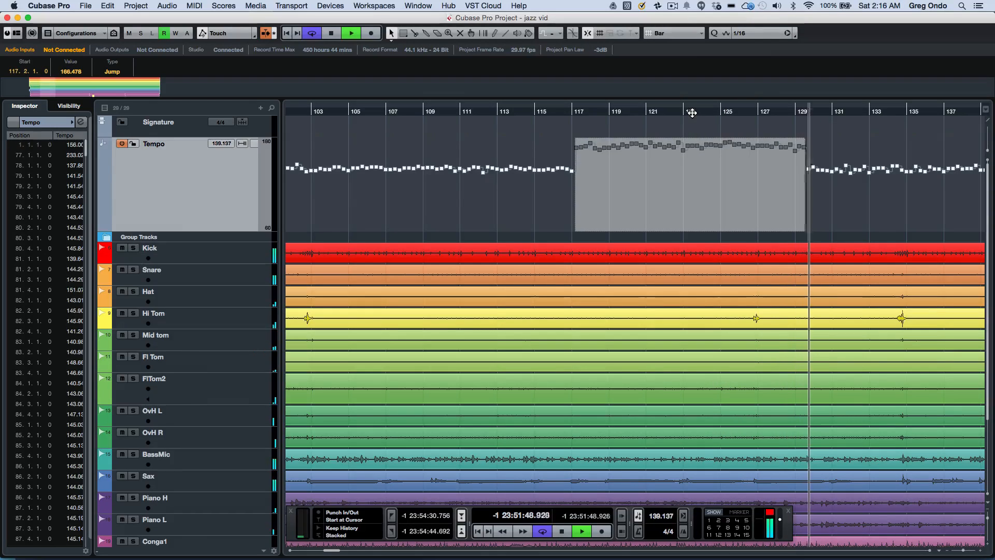
{"action": "left_click", "coordinate": [351, 32]}
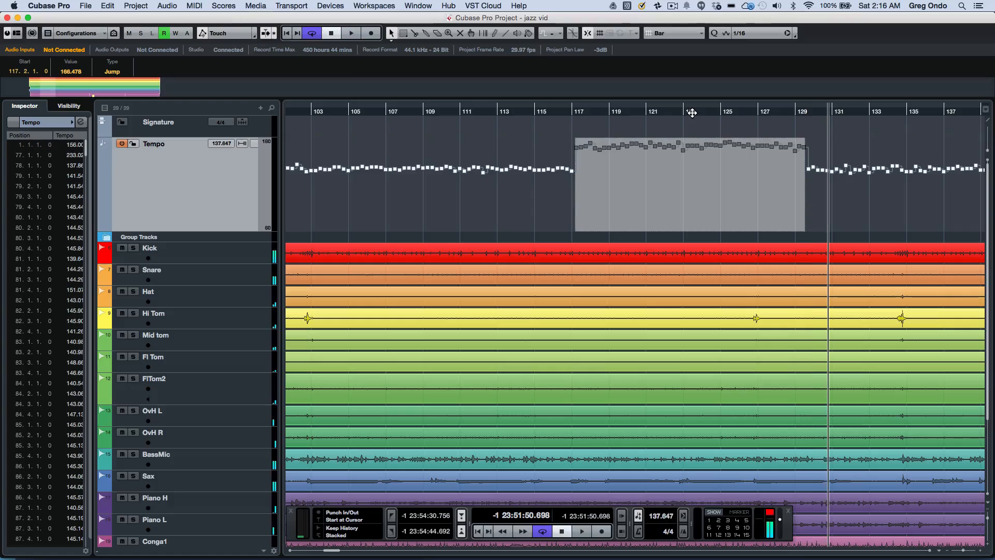